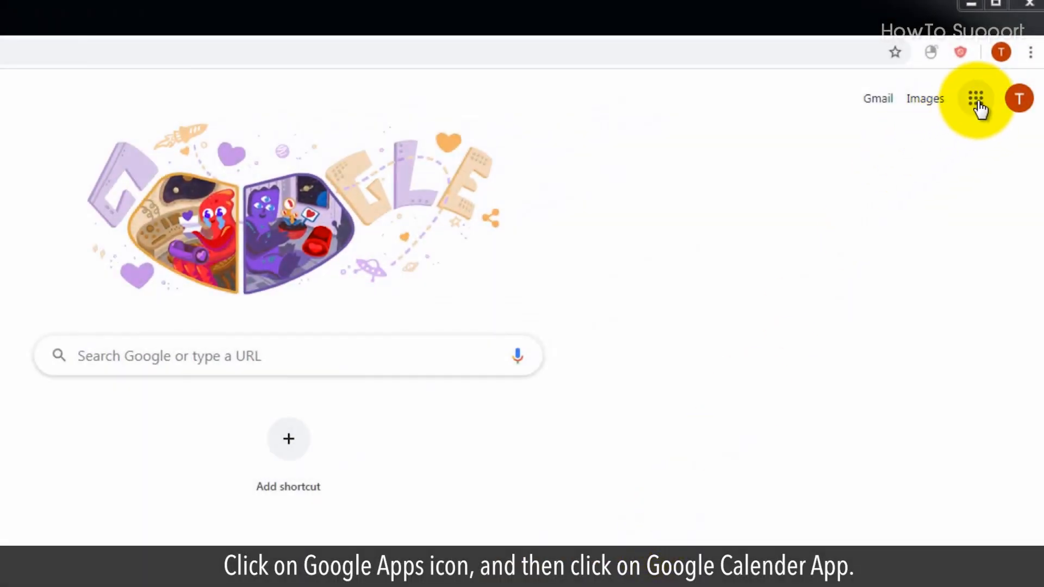
- Launch Google Calendar from the Google apps list on the new tab page
left_click(975, 98)
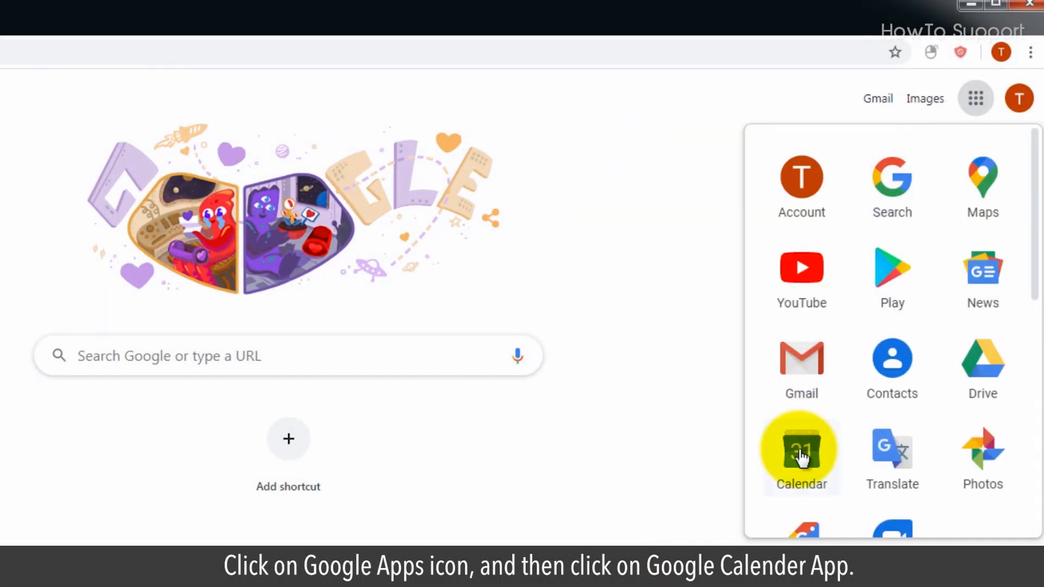
left_click(801, 453)
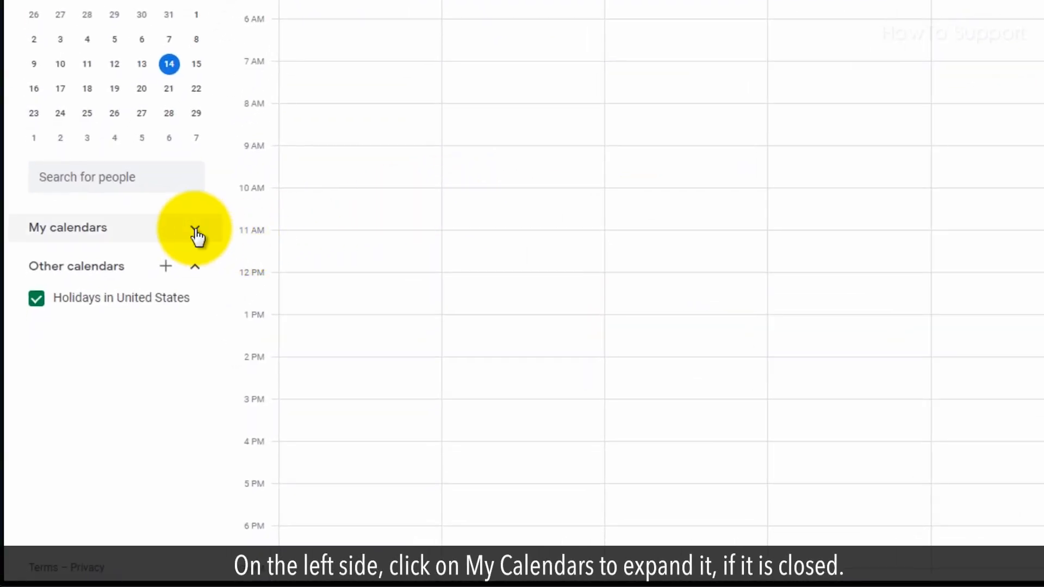
- Open Settings and sharing for the Business Meeting calendar under My calendars
left_click(195, 227)
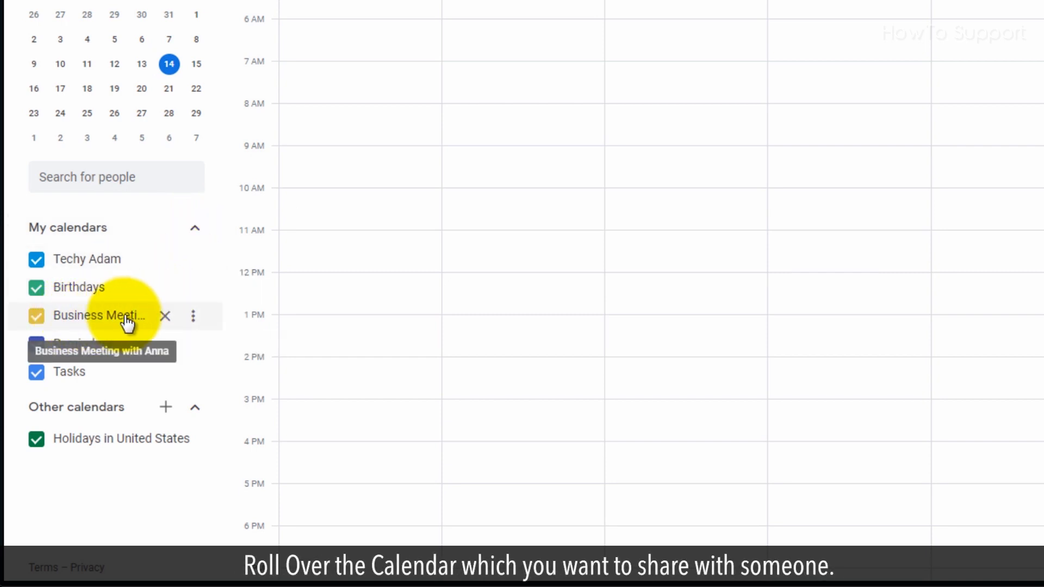
mouse_move(166, 316)
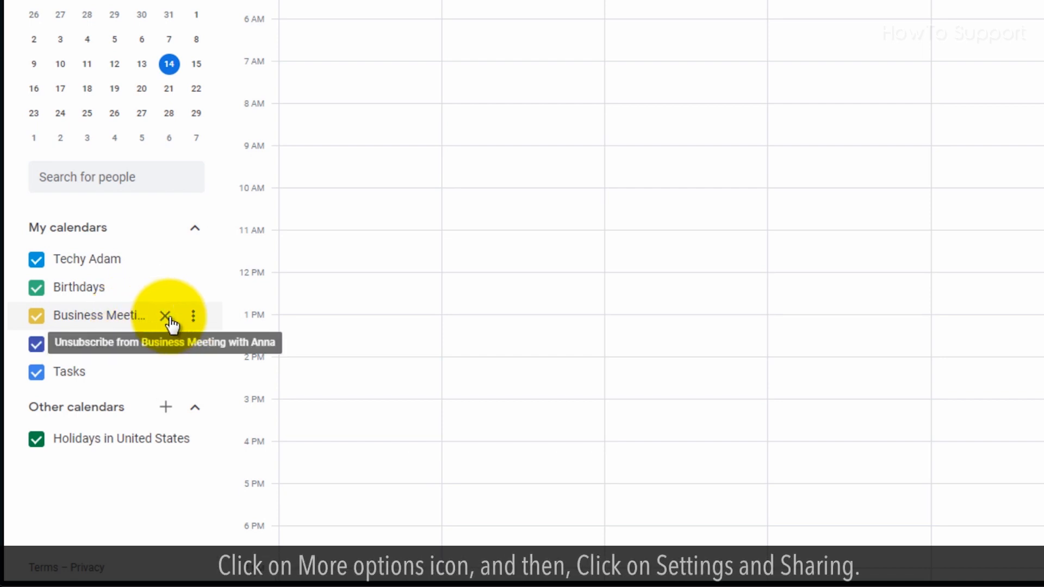
left_click(193, 316)
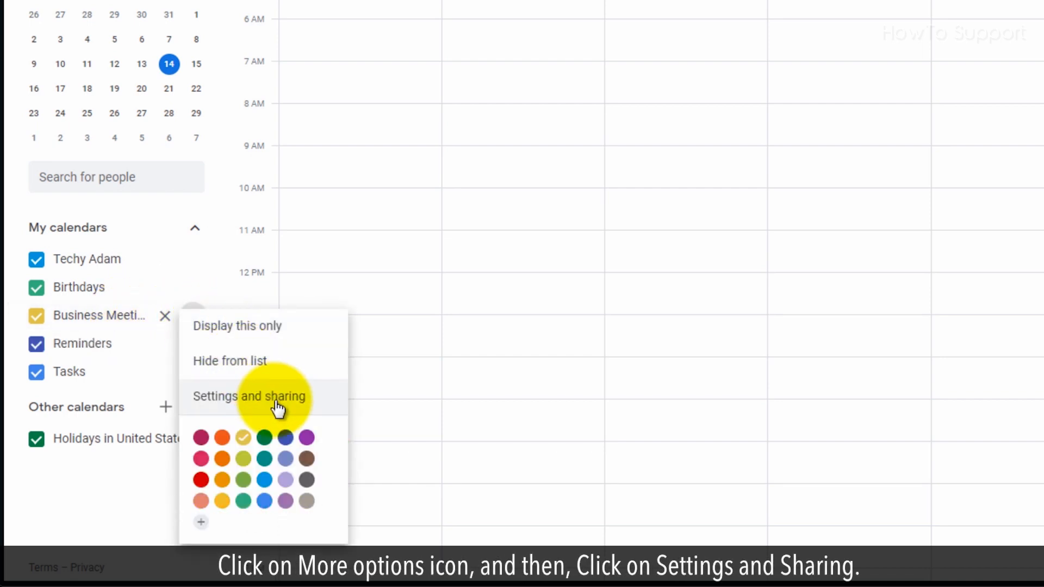
left_click(249, 395)
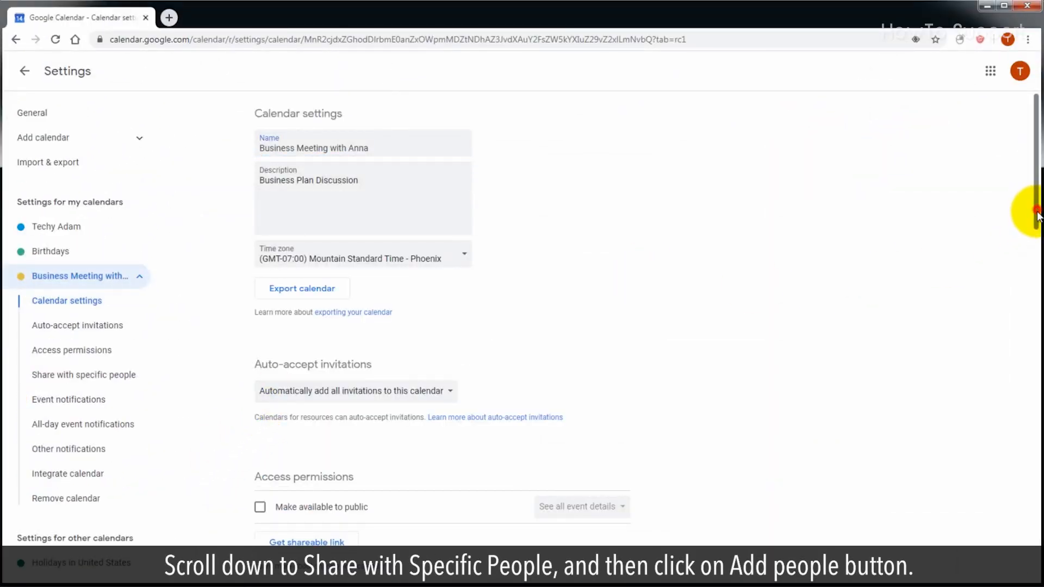
- Start adding a person under Share with specific people
scroll("down", 3)
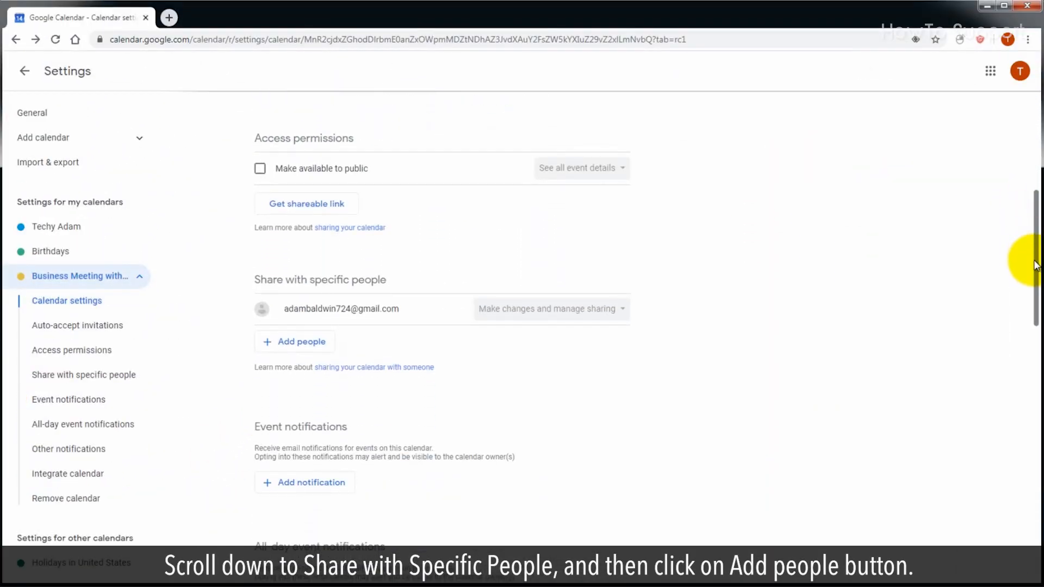
scroll("down", 3)
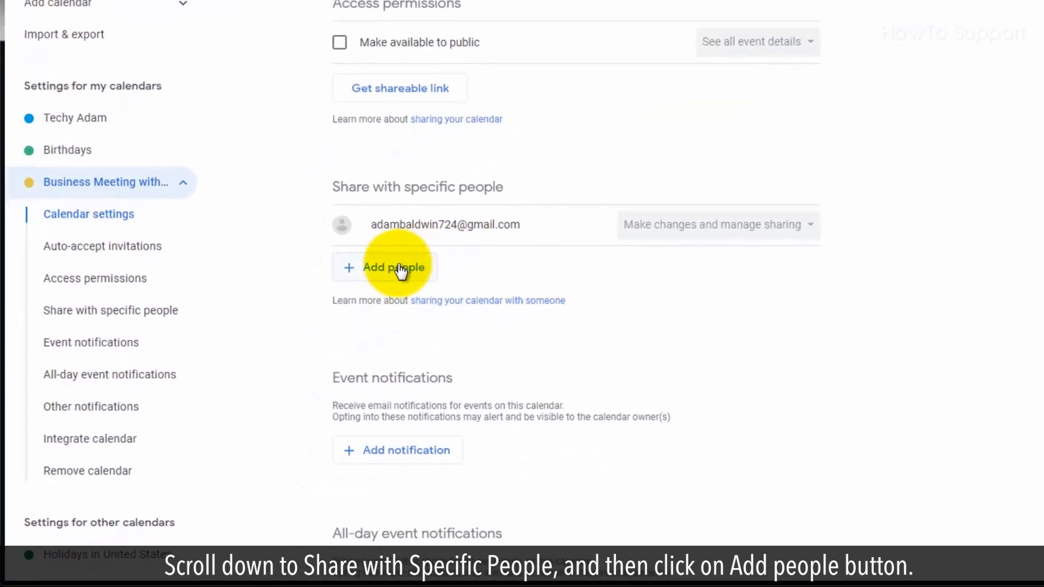
left_click(391, 267)
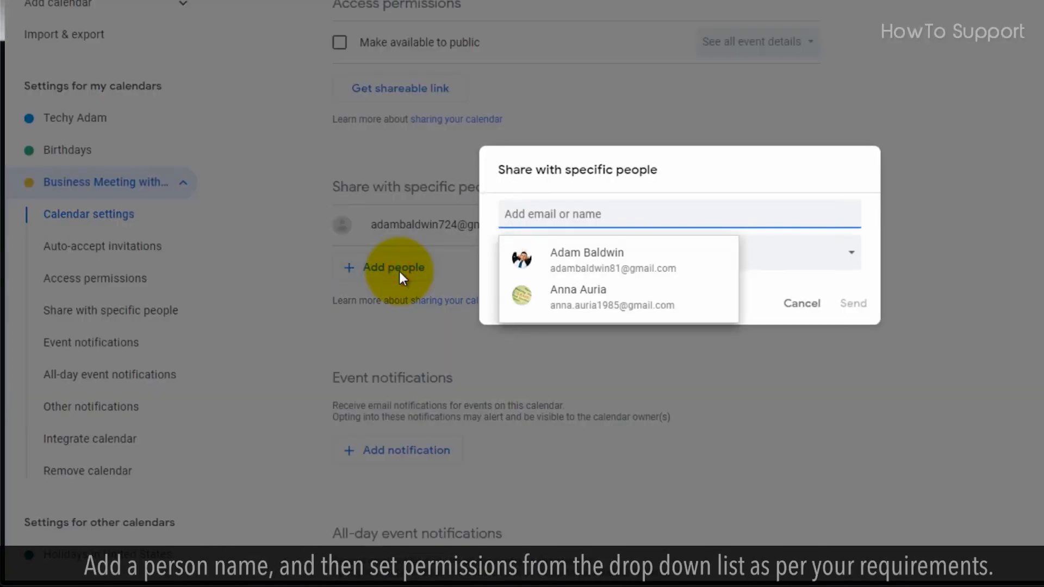
left_click(577, 297)
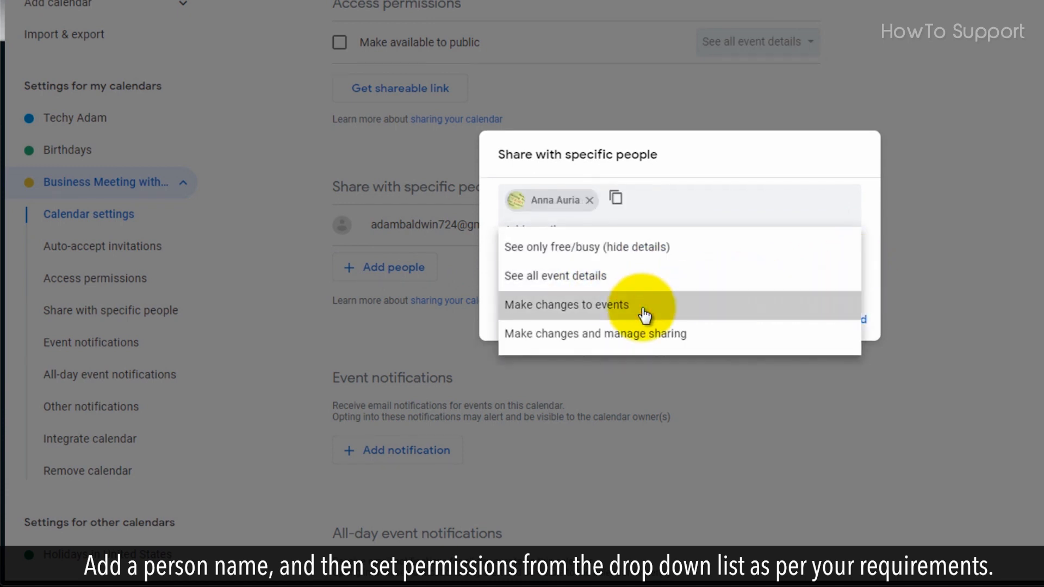
left_click(566, 305)
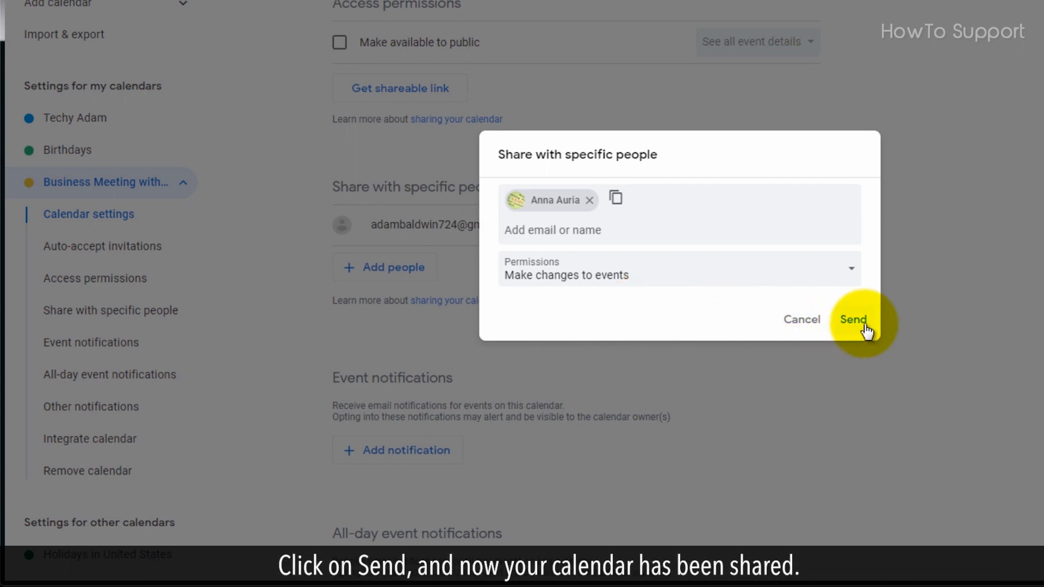
left_click(854, 319)
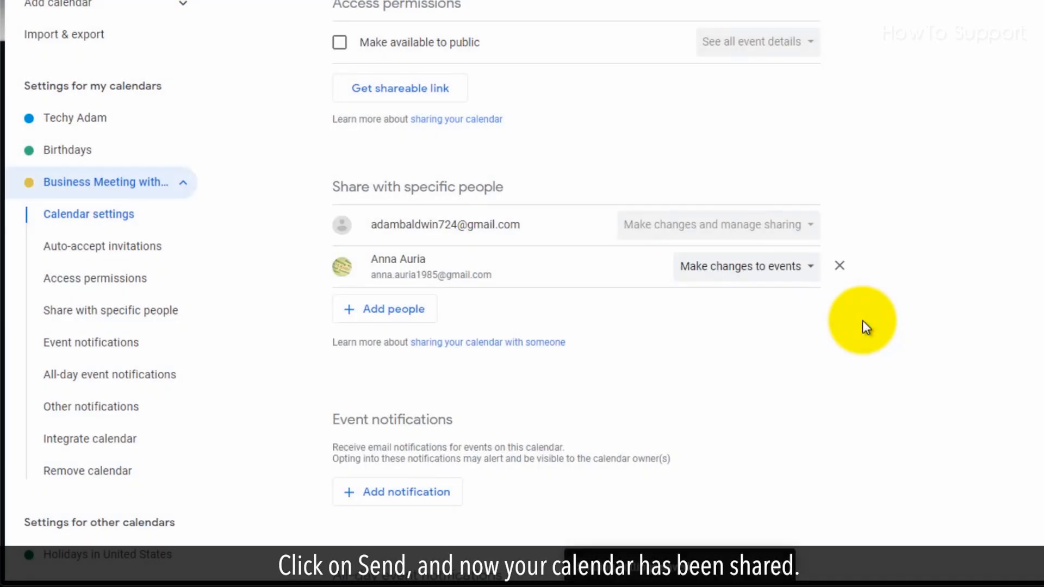